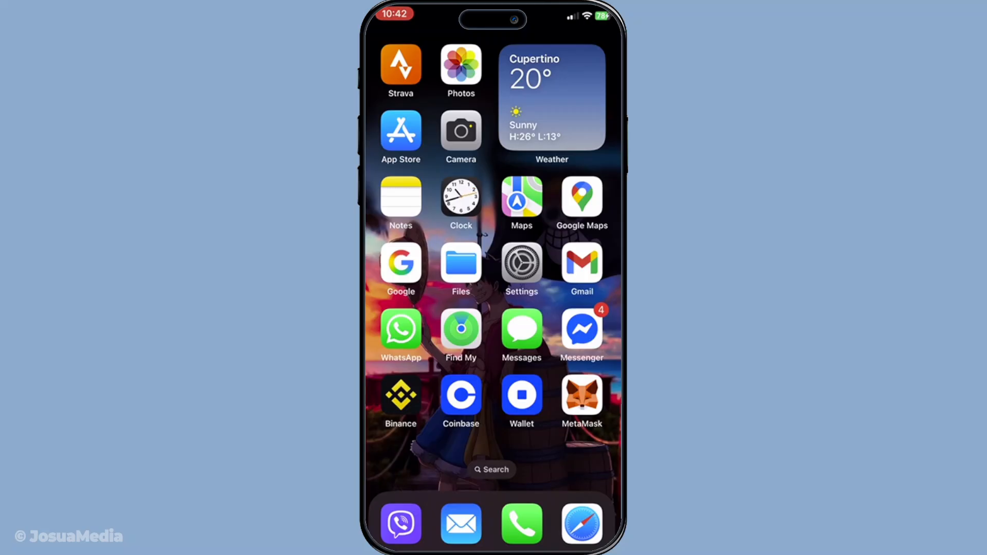
Launch Strava from the home screen to its activity feed.
left_click(400, 65)
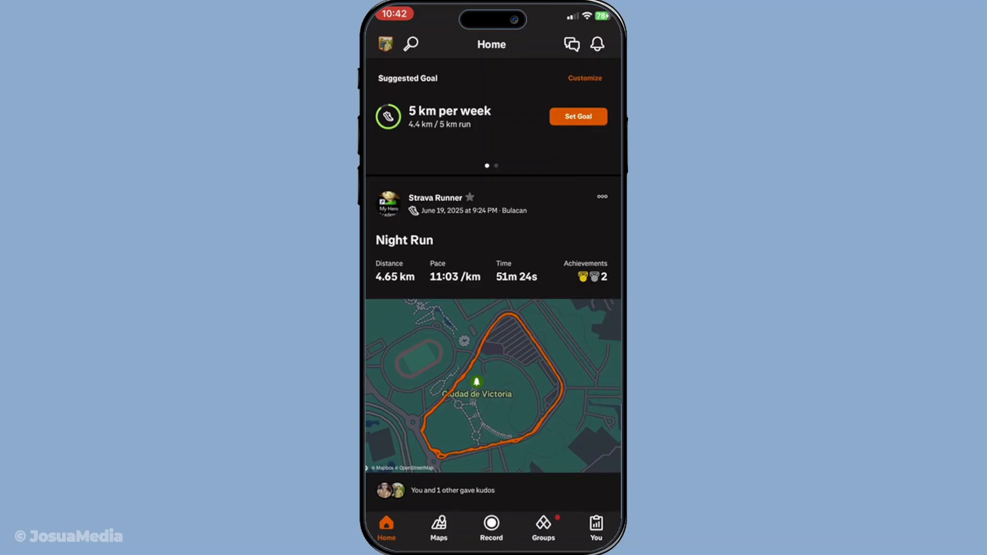
Switch to the You tab showing weekly stats and the July 2025 streak calendar.
left_click(594, 527)
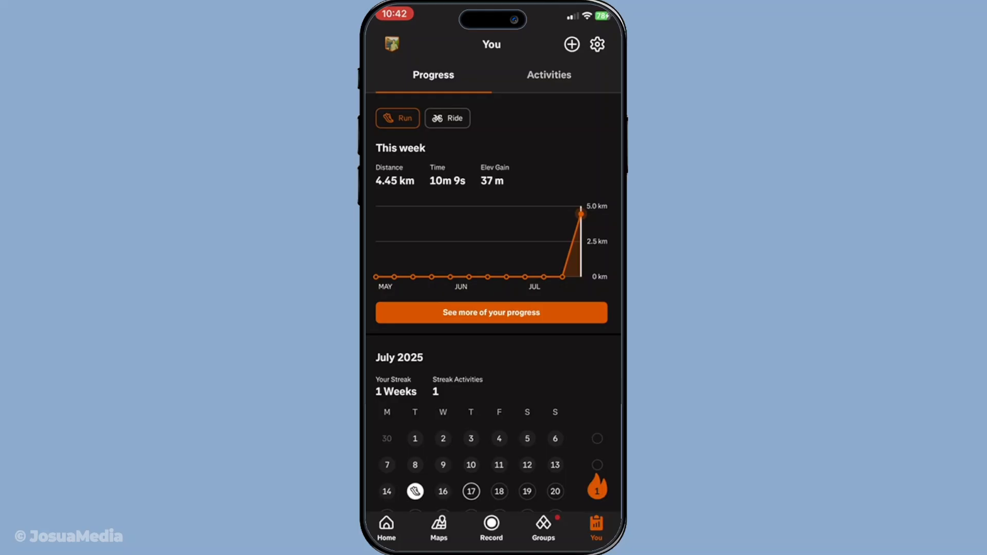
Choose Manual Activity from the + menu to open a blank Add Activity form.
left_click(572, 44)
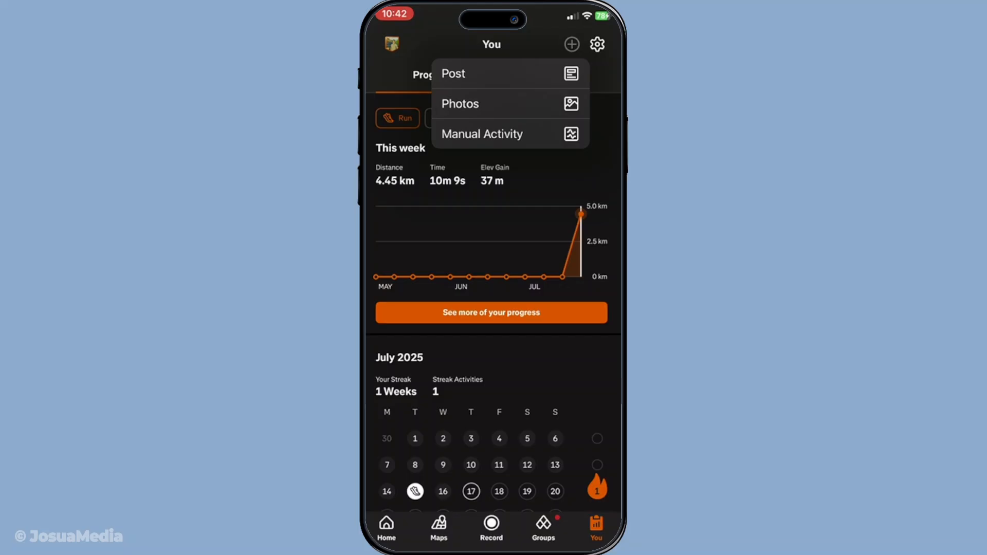
left_click(482, 134)
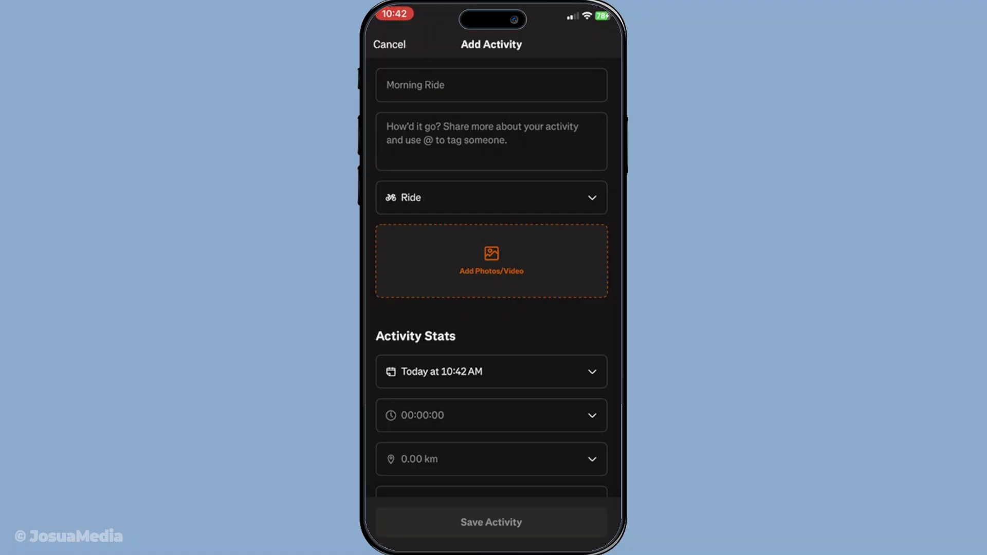
Change the activity's sport from Ride to Walk, making it Morning Walk.
left_click(491, 197)
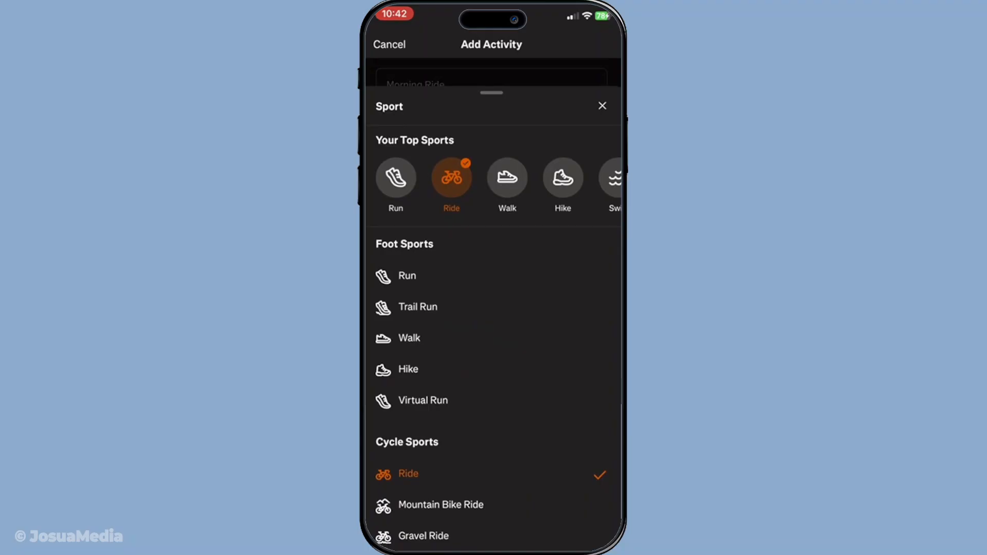
left_click(407, 275)
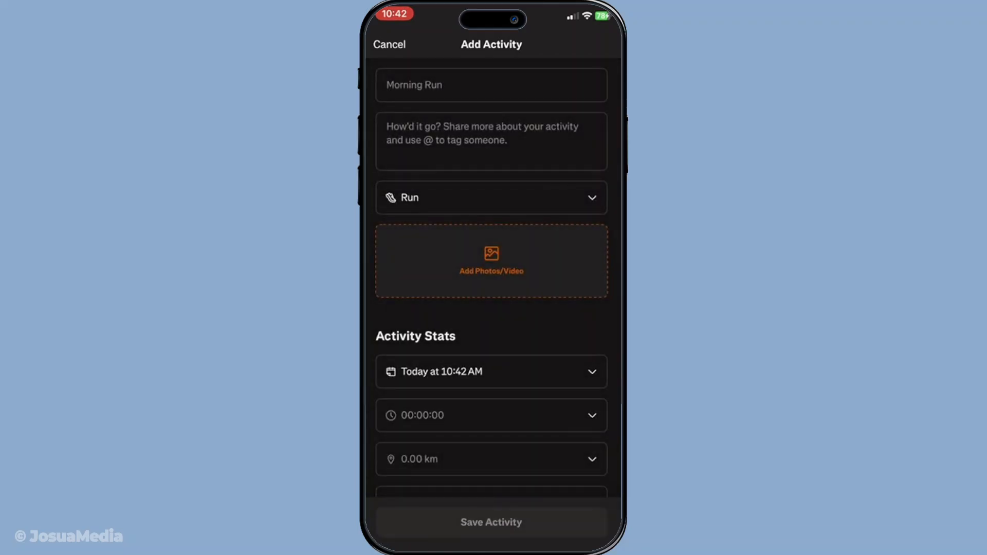
left_click(491, 197)
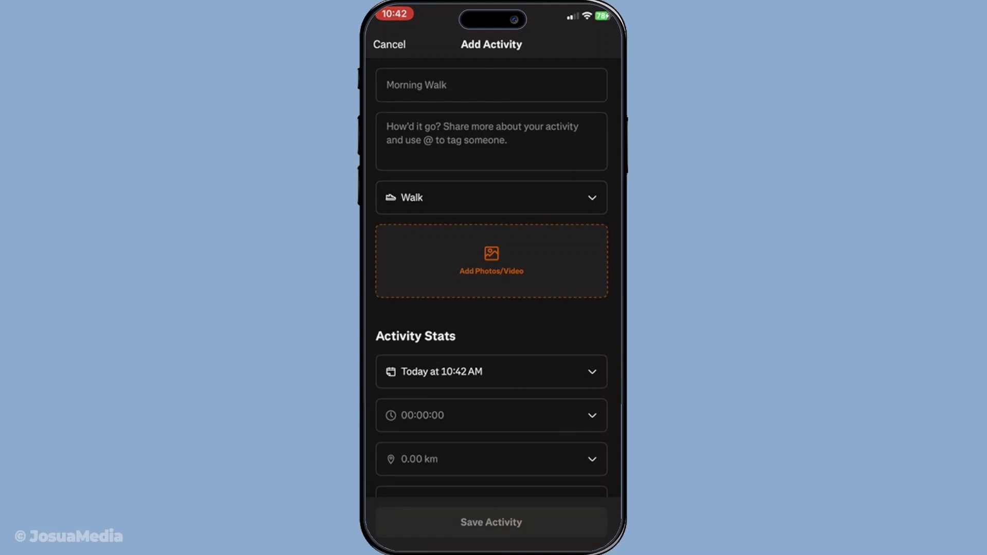
Scroll the Add Activity form down to the Details and Visibility sections.
scroll("down", 3)
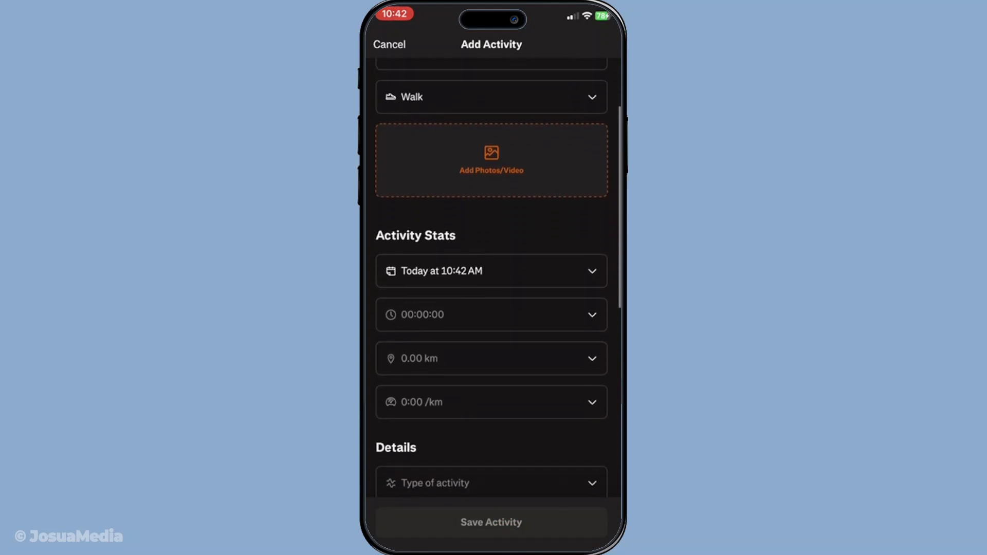
scroll("down", 3)
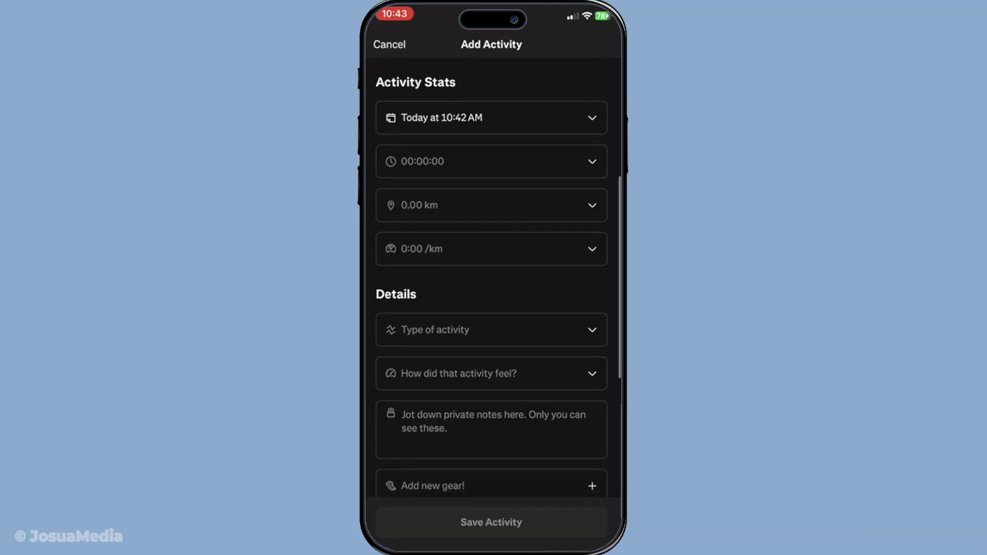
scroll("down", 3)
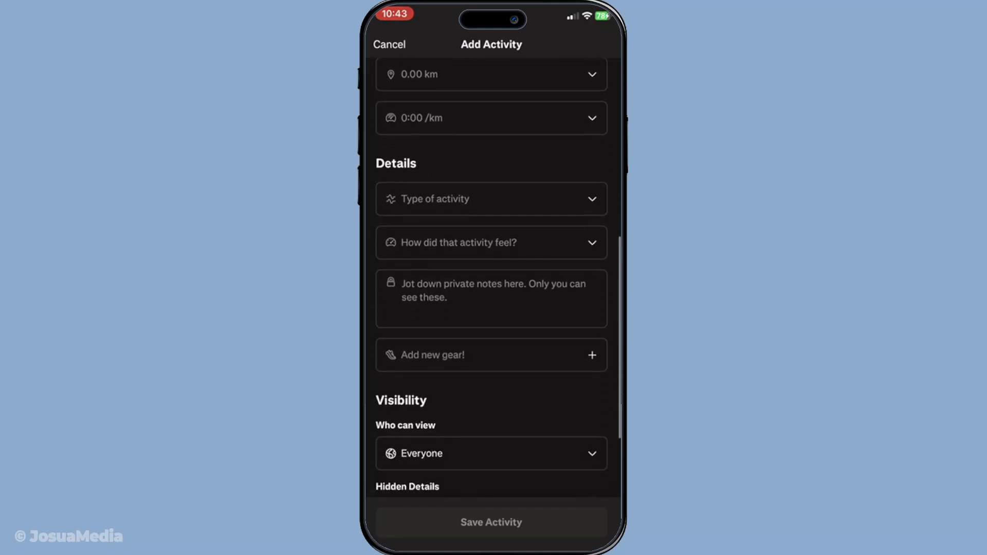
scroll("down", 3)
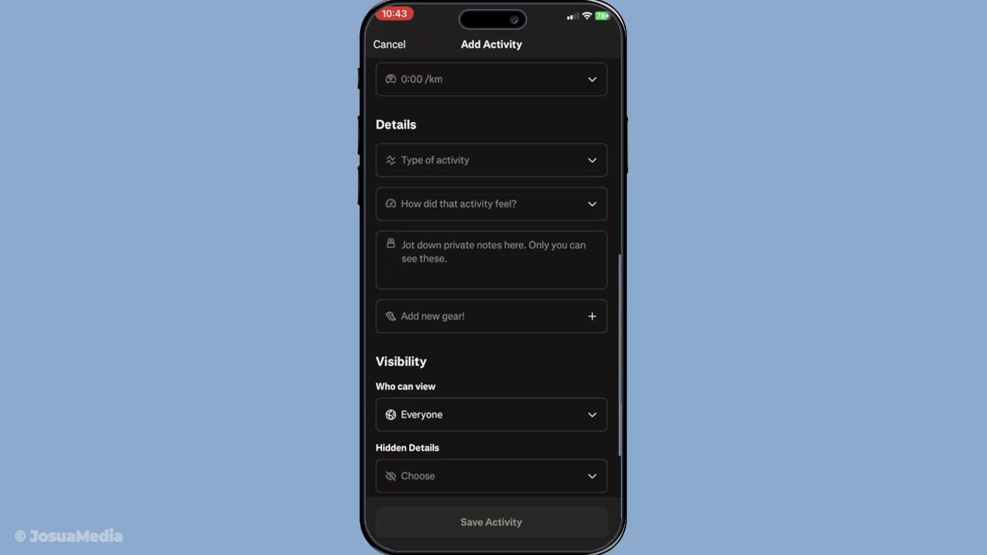